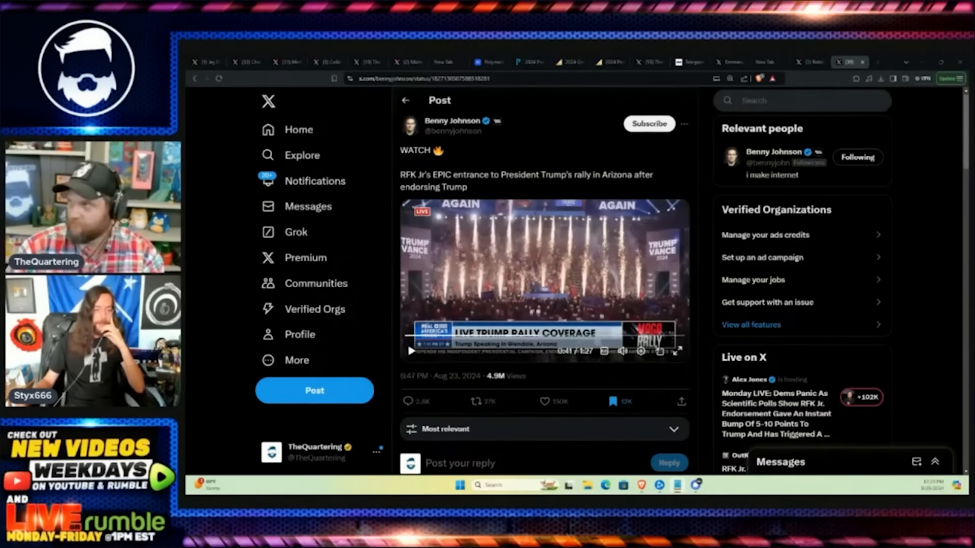
Switch to the Michael Malice post calling the Michigan rally clip the strongest argument to vote Trump
{"action": "left_click", "coordinate": [285, 62]}
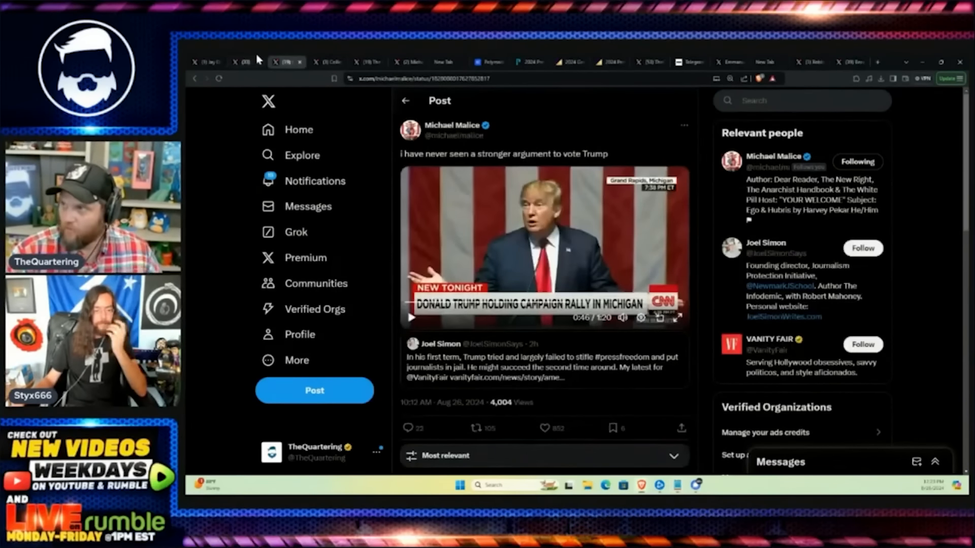
Move past the Harris debate-rules thread to The Post Millennial's seated-debate-with-notes post for Sept. 10
{"action": "left_click", "coordinate": [328, 62]}
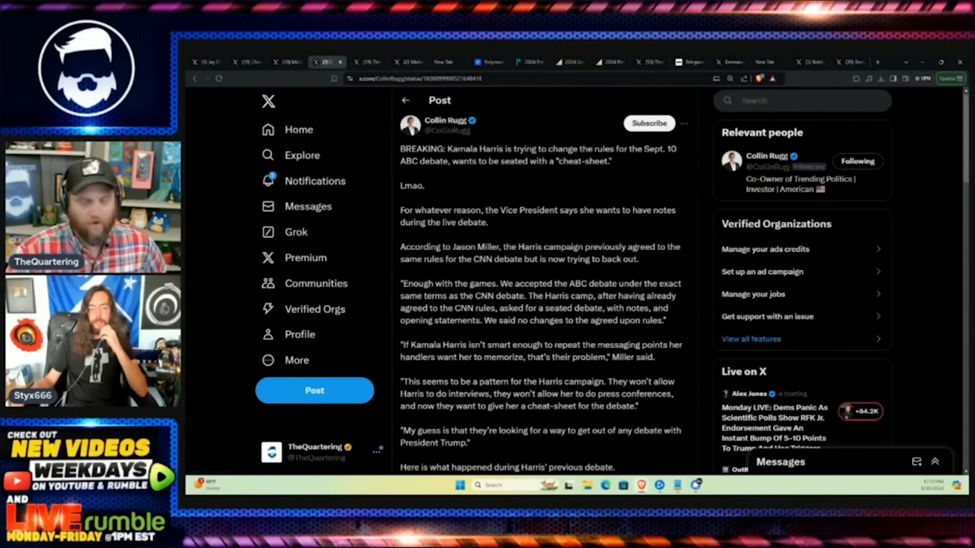
{"action": "mouse_move", "coordinate": [336, 206]}
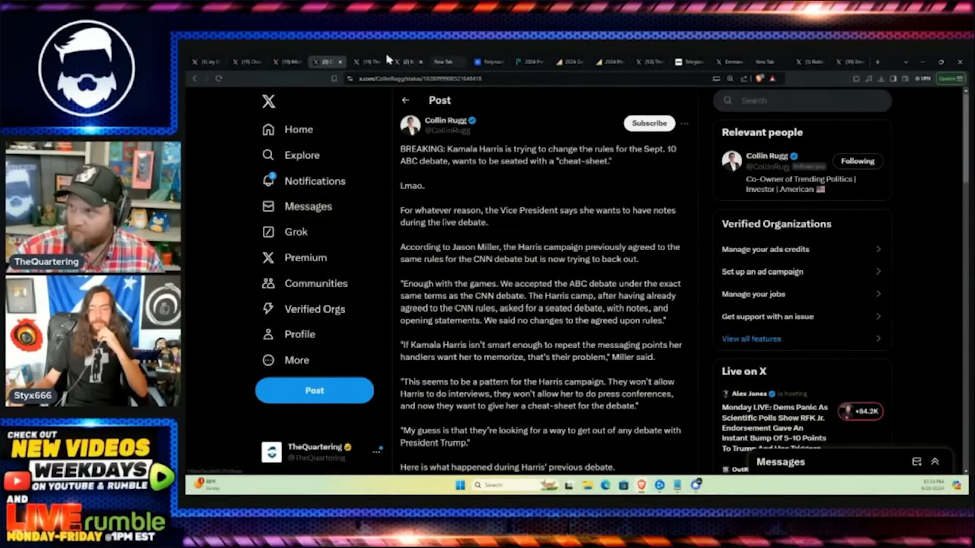
{"action": "left_click", "coordinate": [357, 62]}
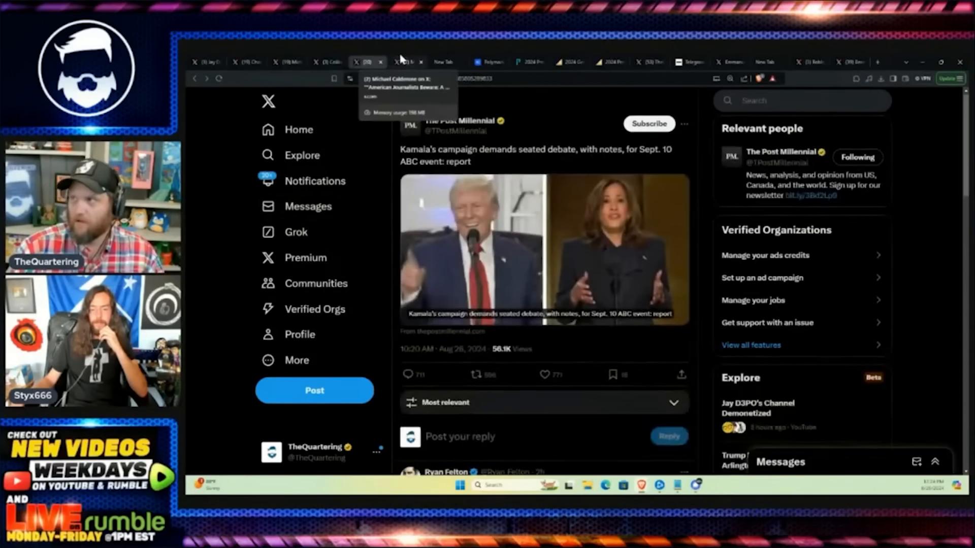